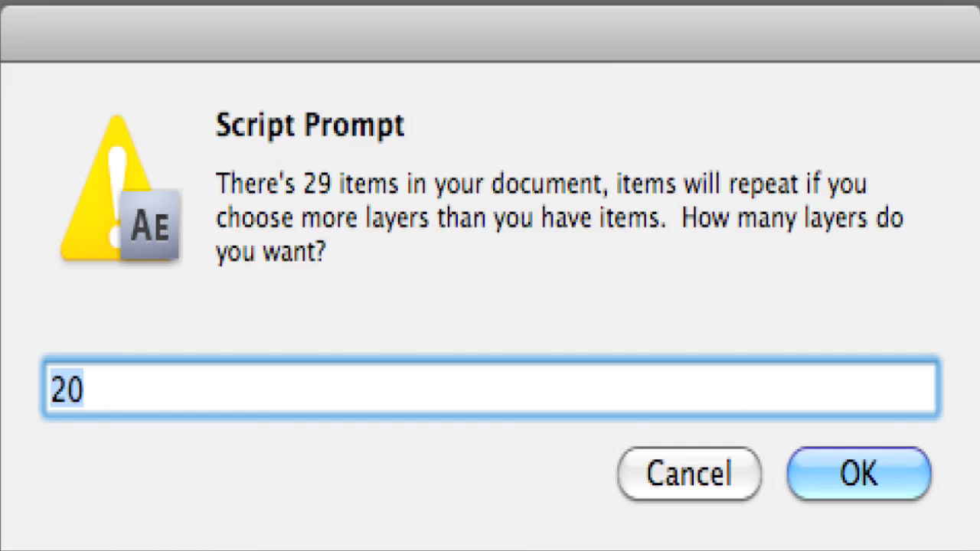
Accept 20 as the layer count in the script prompt.
left_click(858, 474)
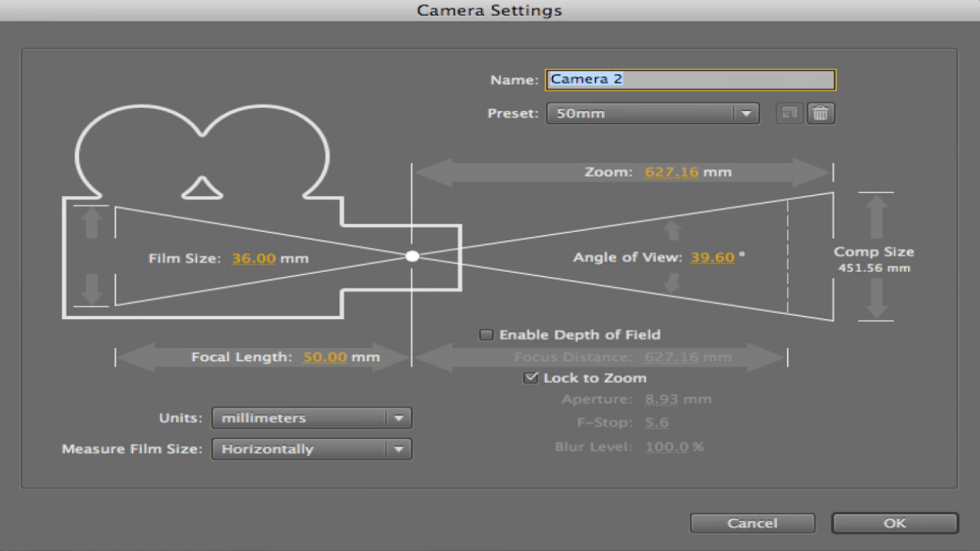
left_click(894, 523)
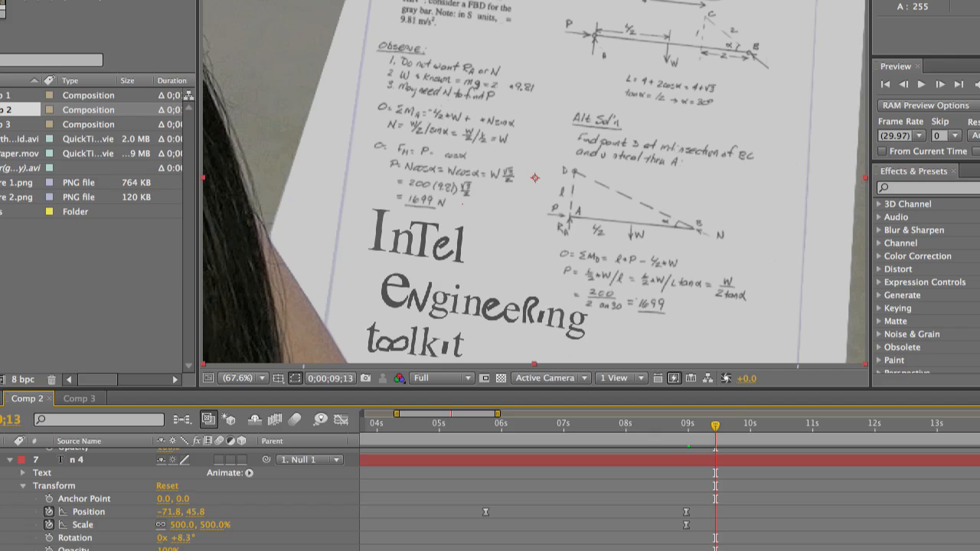
Switch to Comp 3, the laptop footage of the InTEL website.
left_click(79, 398)
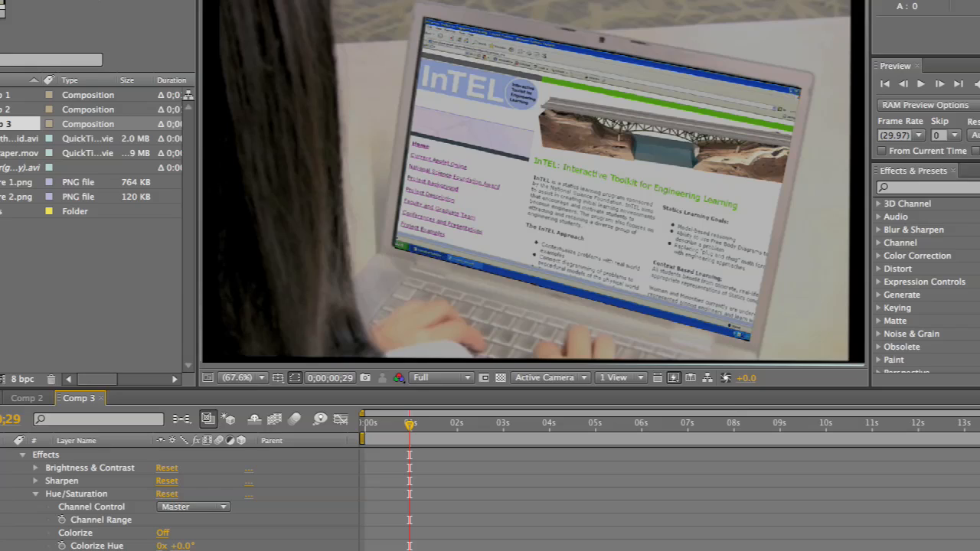